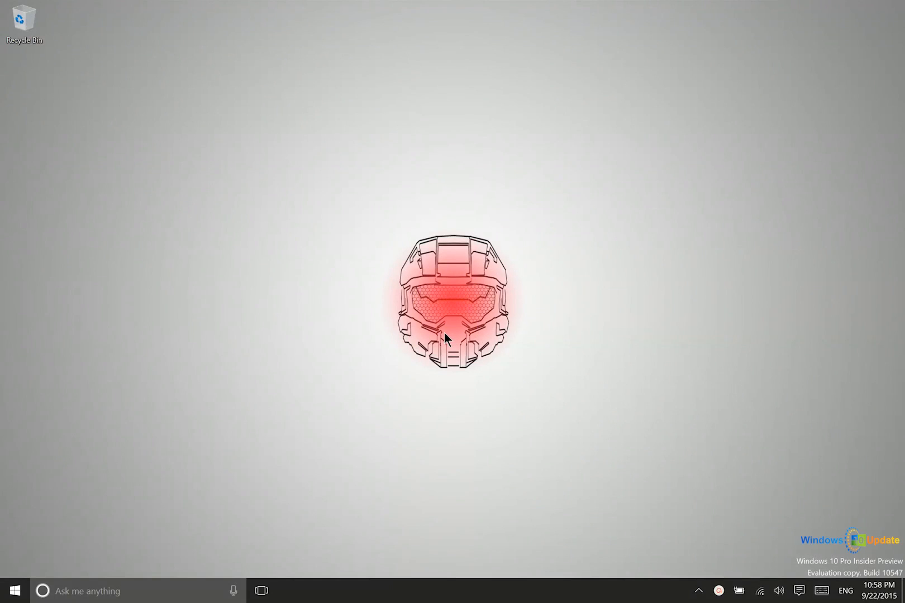
pyautogui.moveTo(445, 333)
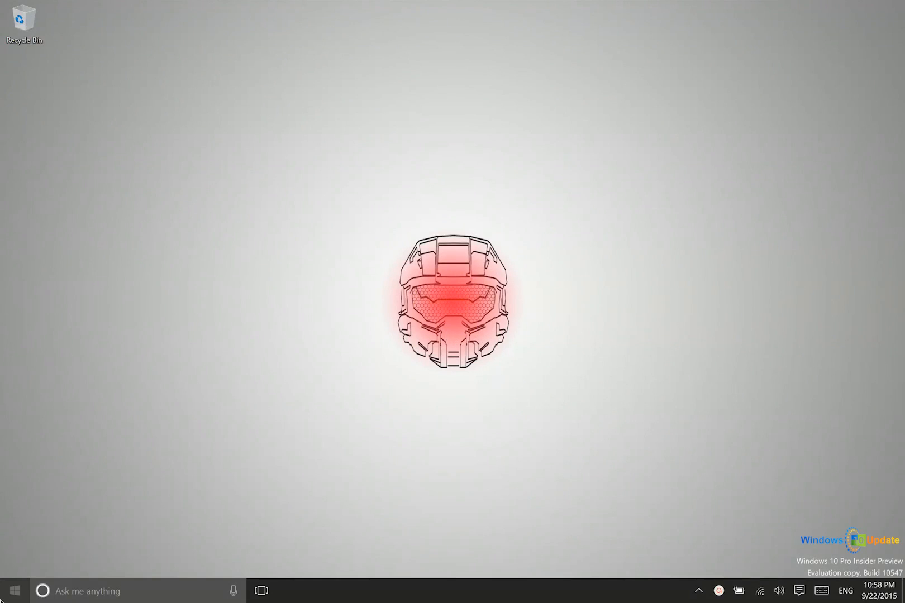
# - Launch the Calendar app from the Start menu tiles
pyautogui.click(14, 590)
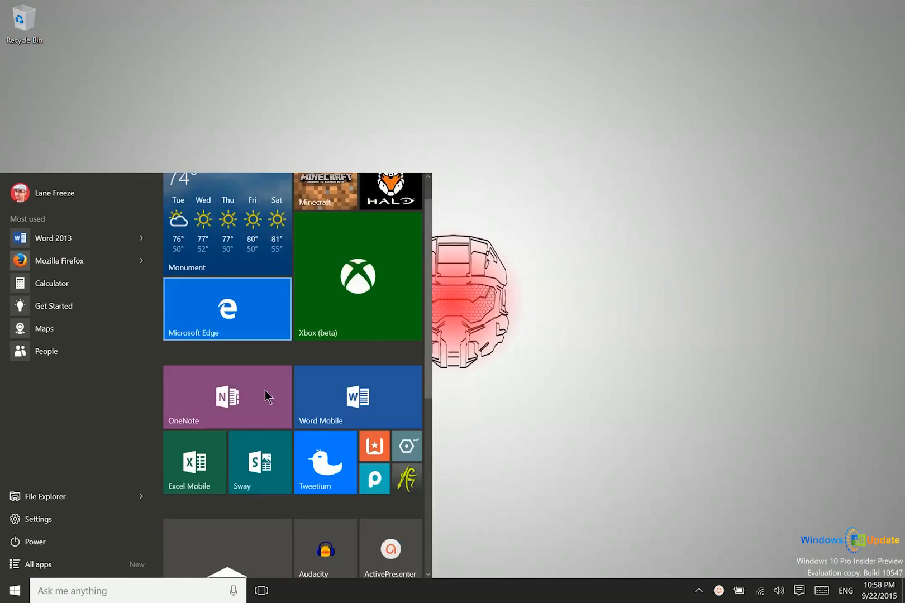
pyautogui.scroll(-3)
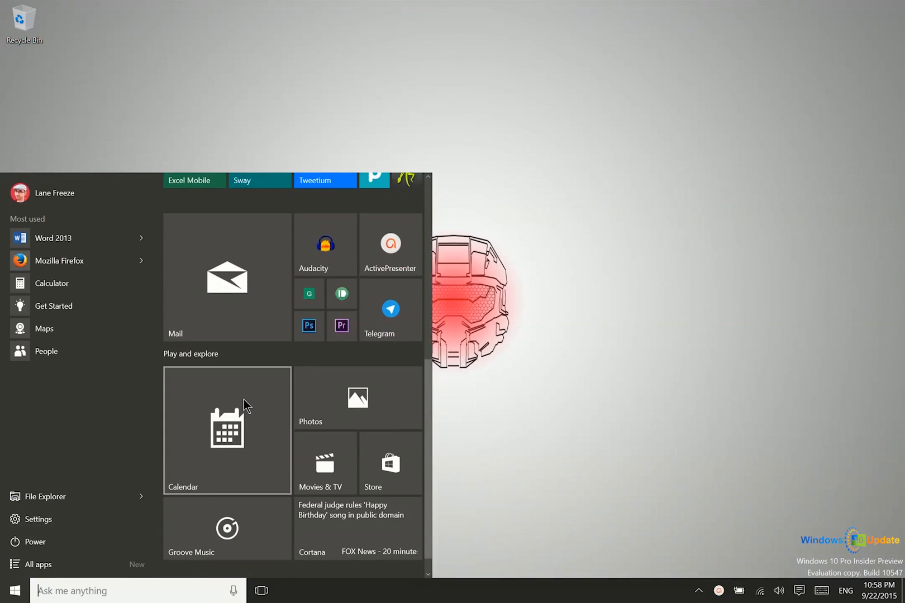
pyautogui.click(226, 430)
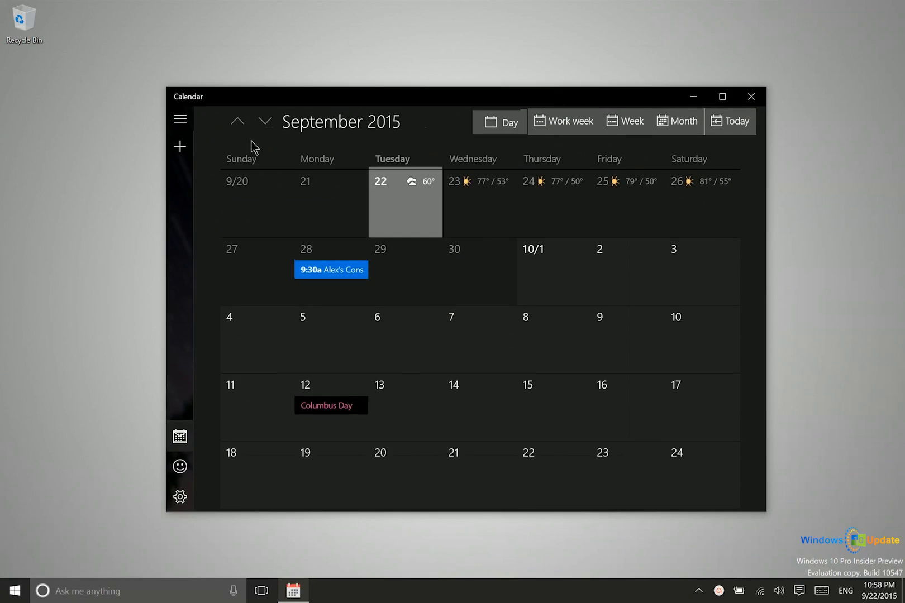
# - Collapse and re-expand the navigation pane, then scroll through the calendar list
pyautogui.click(180, 119)
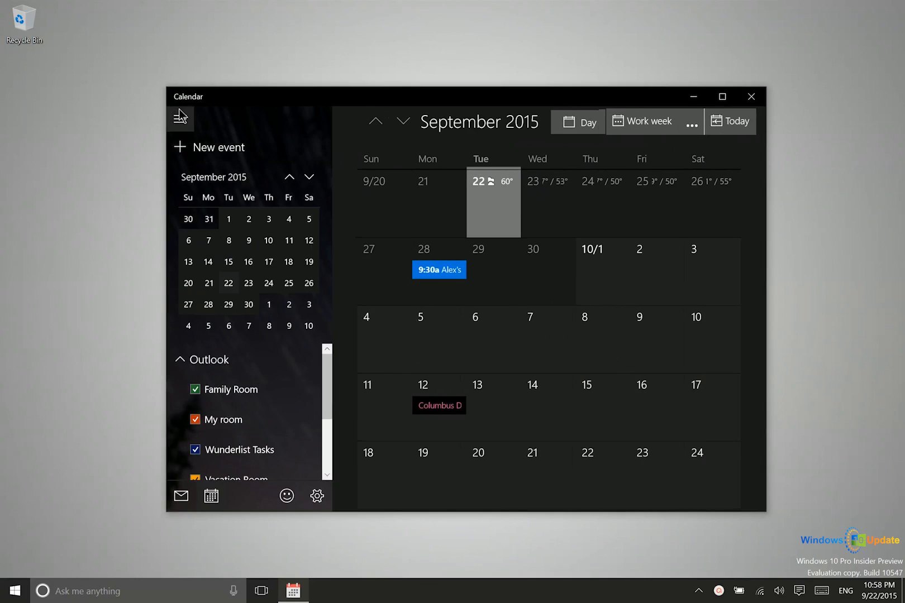
pyautogui.click(180, 121)
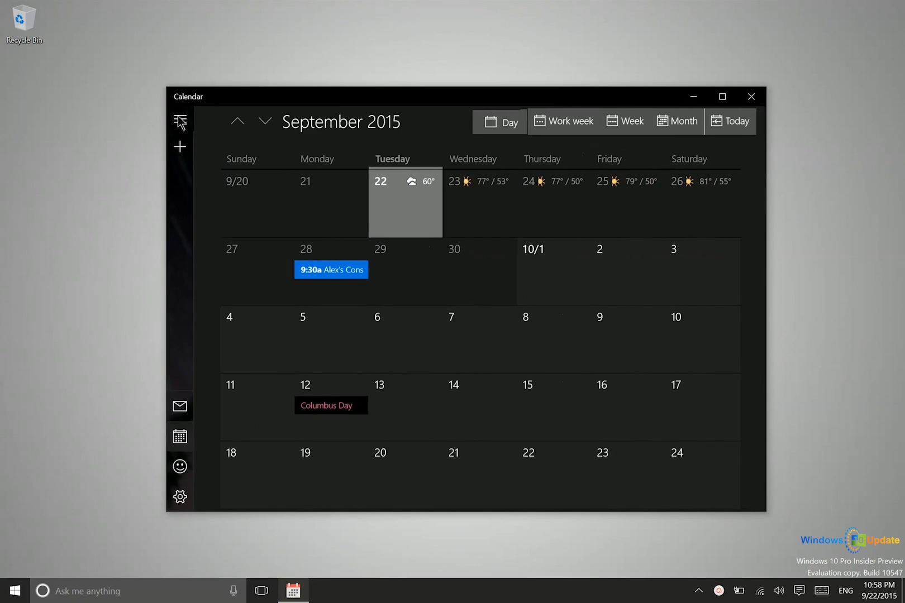
pyautogui.click(180, 123)
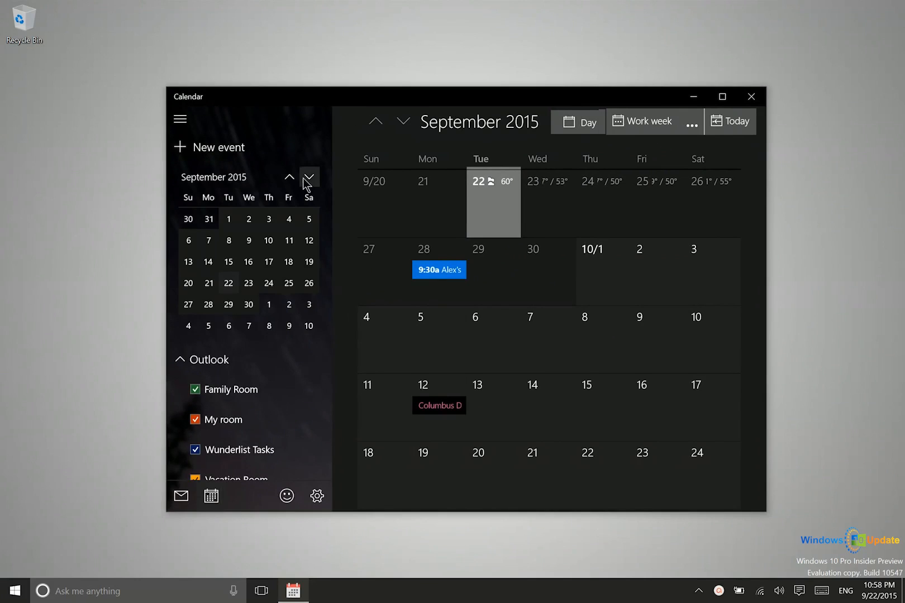
pyautogui.scroll(-3)
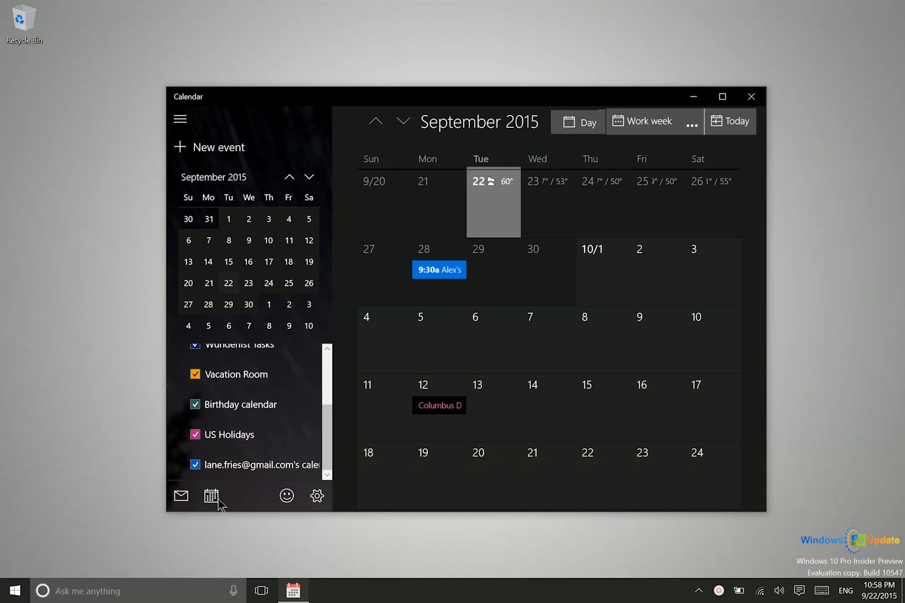
pyautogui.moveTo(316, 497)
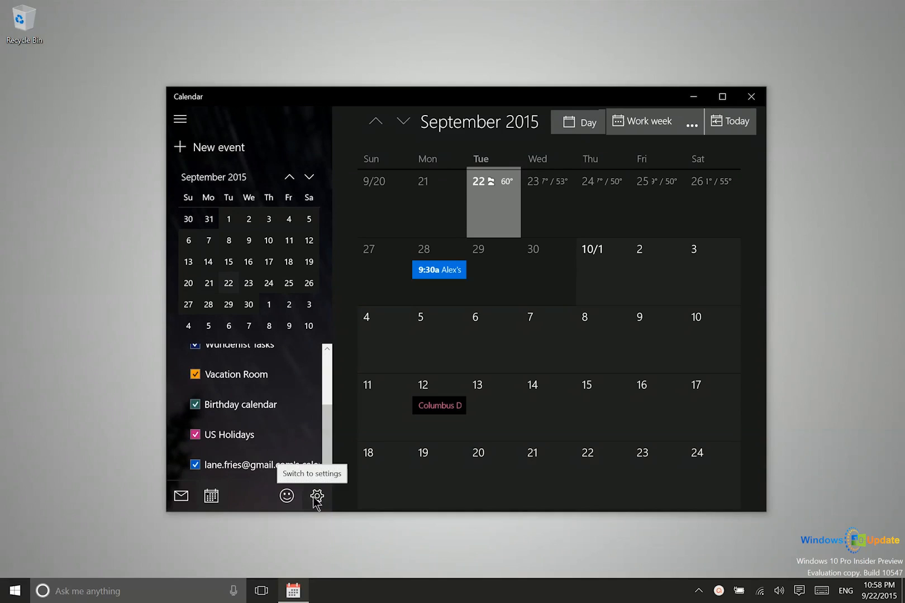
# - Open Calendar settings and view the Accounts page with the Outlook account
pyautogui.click(316, 496)
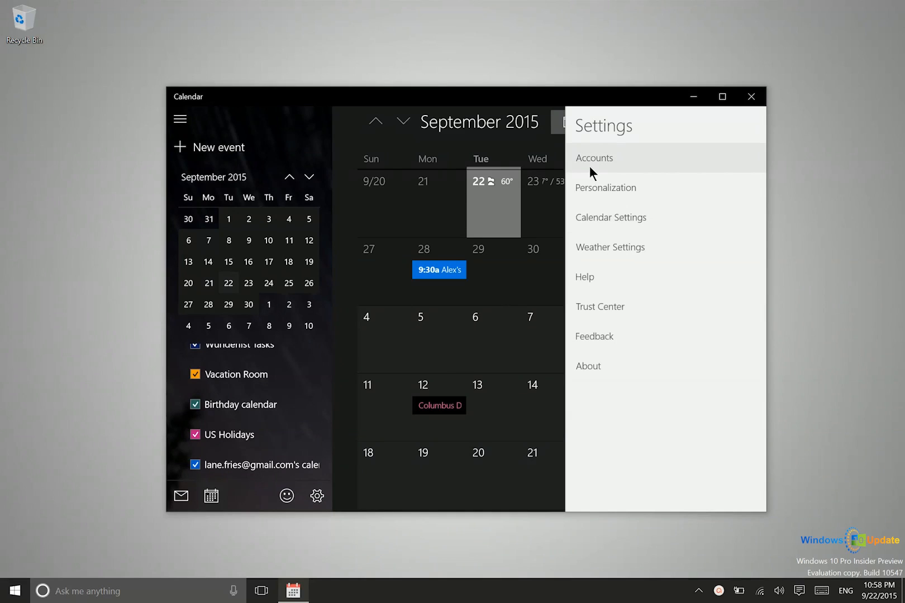
pyautogui.click(594, 157)
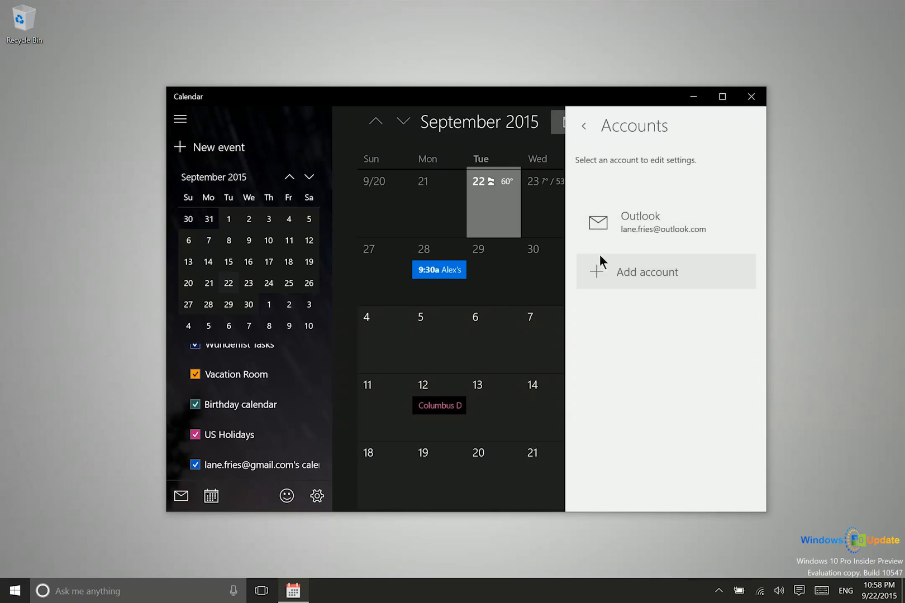
pyautogui.moveTo(595, 282)
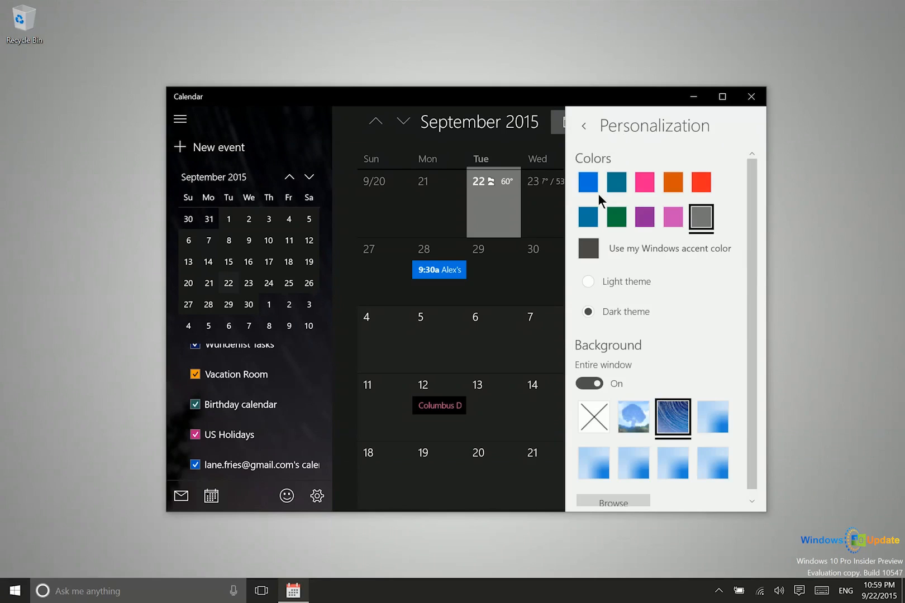
# - Set the accent colour to blue after briefly trying red
pyautogui.click(587, 182)
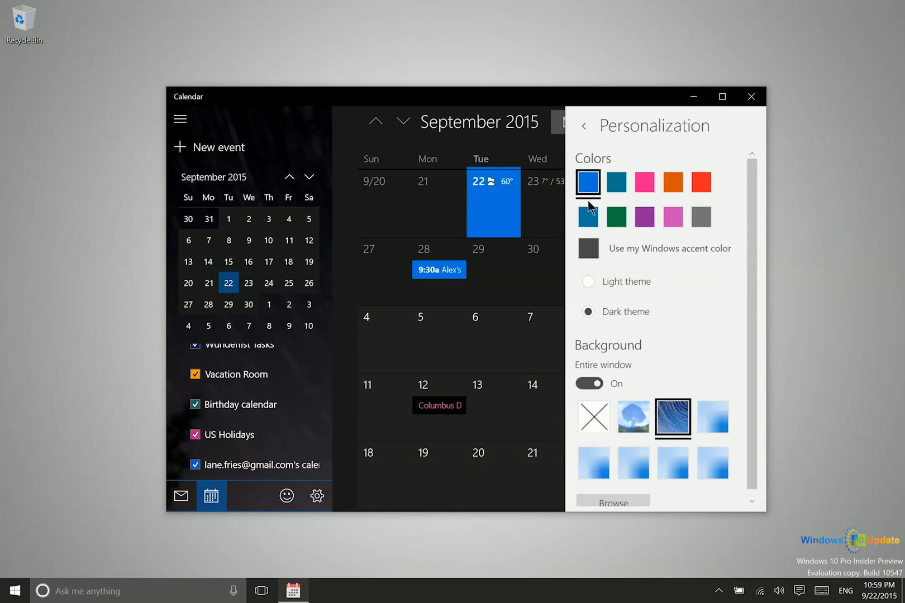
pyautogui.click(700, 183)
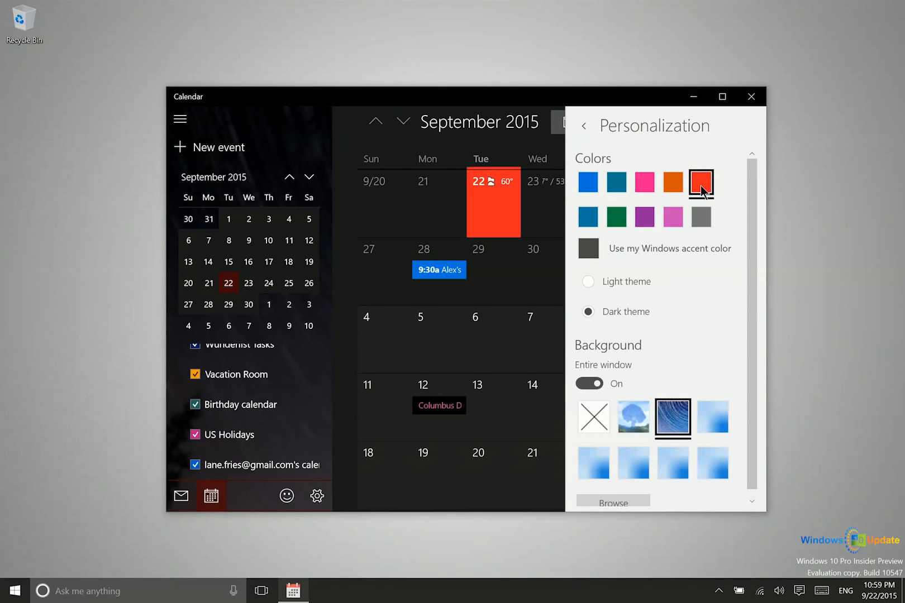
pyautogui.click(588, 182)
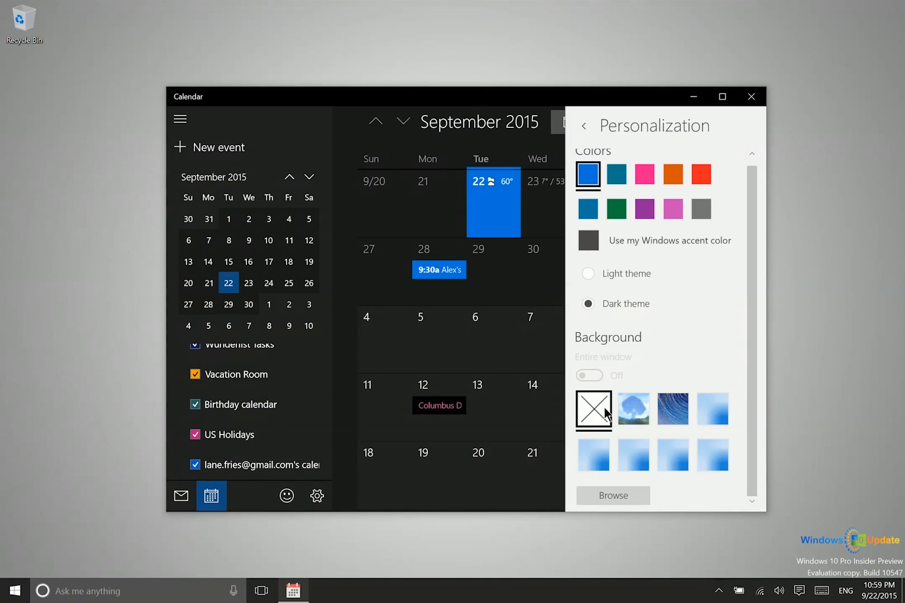
# - Choose the dark swirling background picture and stretch it across the entire window
pyautogui.click(632, 410)
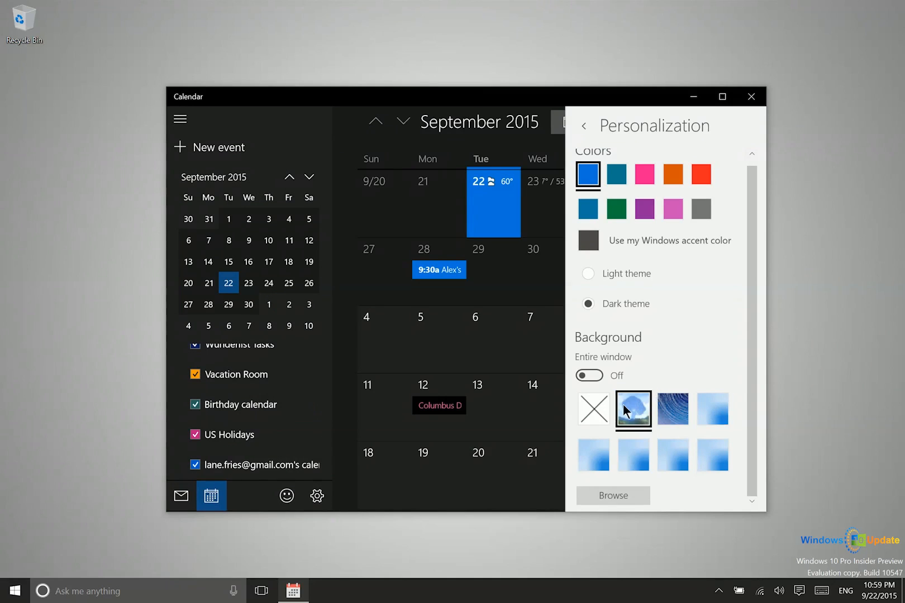
pyautogui.click(673, 410)
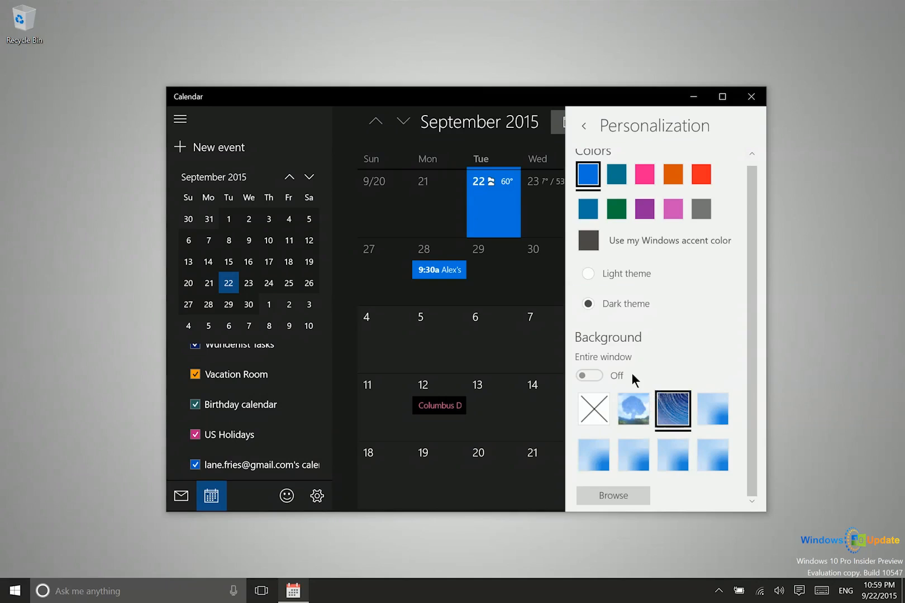
pyautogui.click(588, 376)
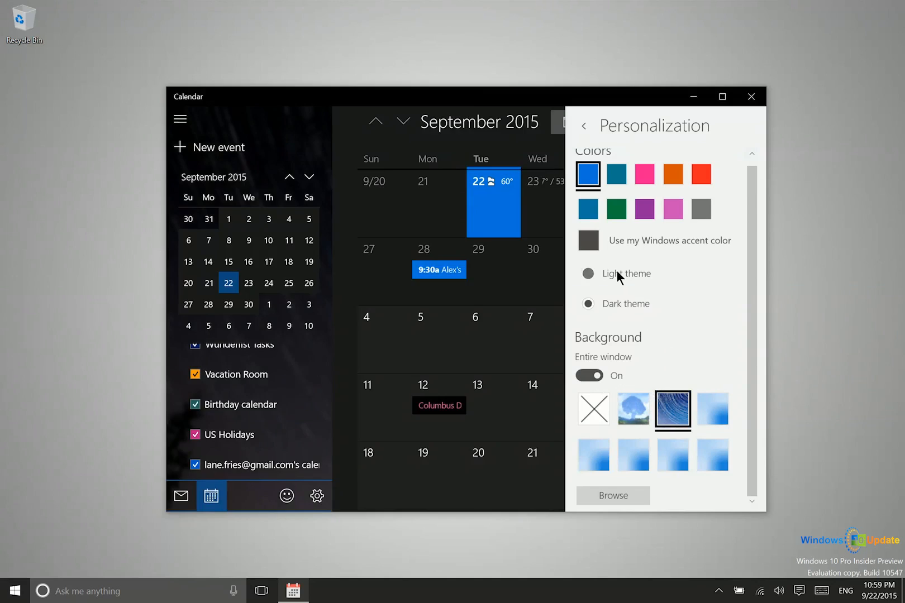
# - Switch Calendar to the Light theme and close the Personalization pane
pyautogui.click(588, 274)
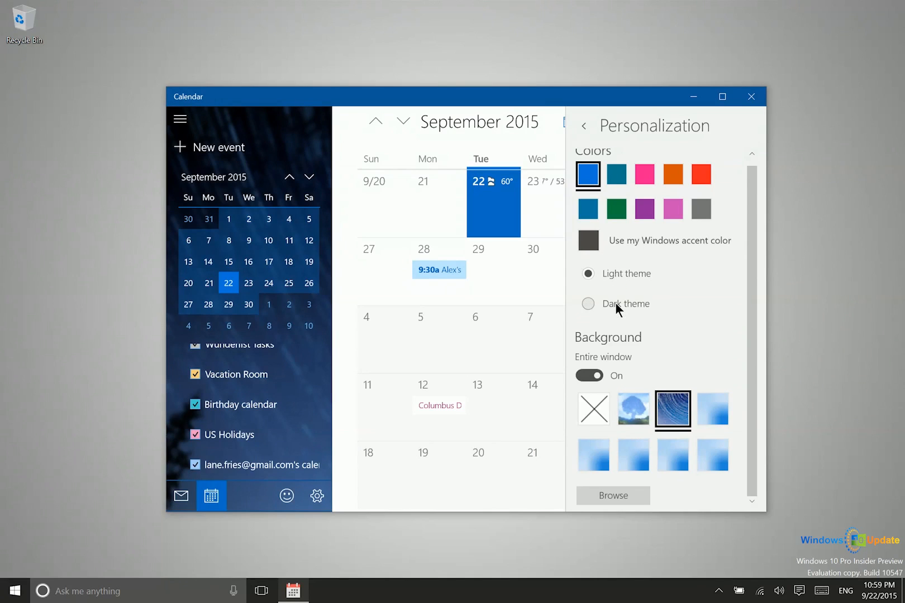
pyautogui.click(584, 125)
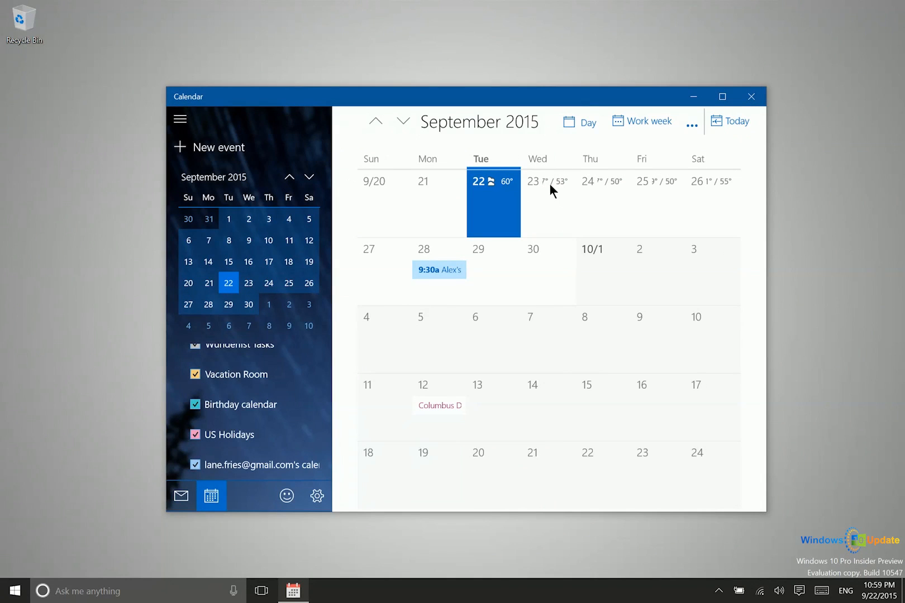
pyautogui.moveTo(665, 190)
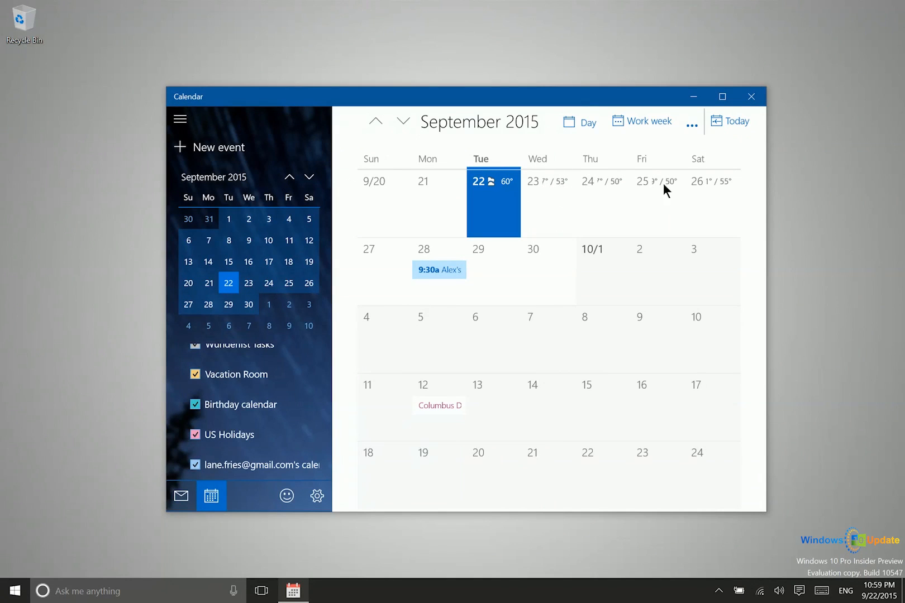
# - Maximize the Calendar window to fill the screen
pyautogui.click(722, 97)
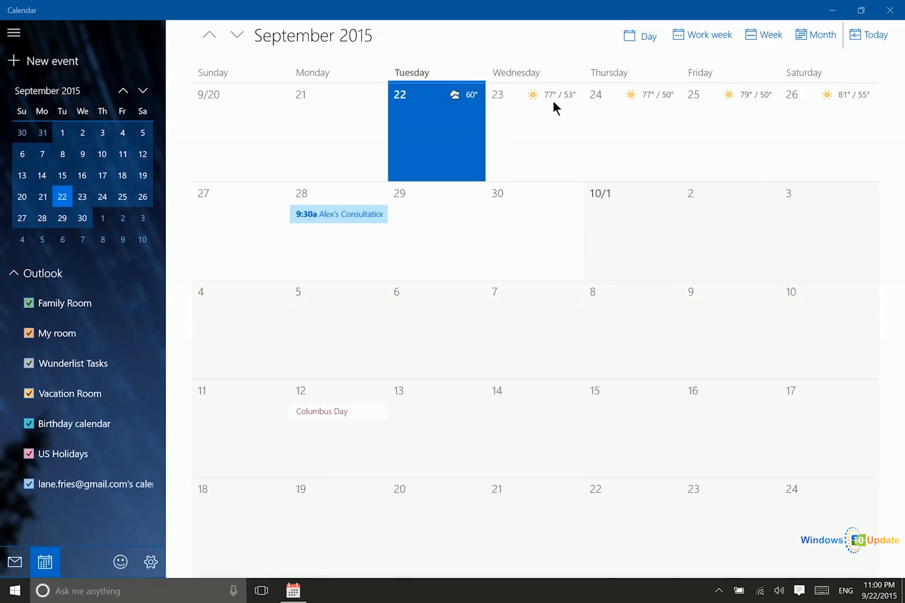
pyautogui.moveTo(554, 111)
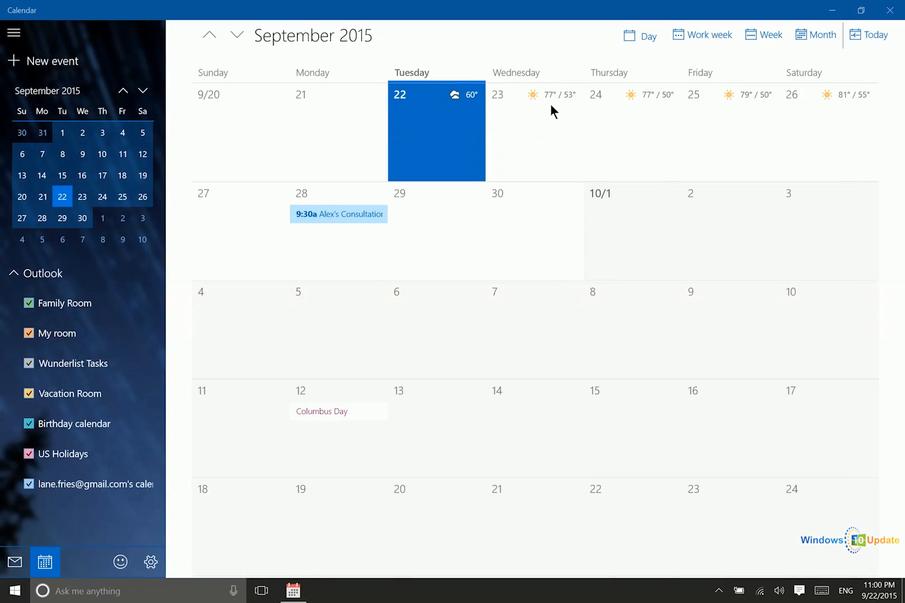
pyautogui.moveTo(627, 117)
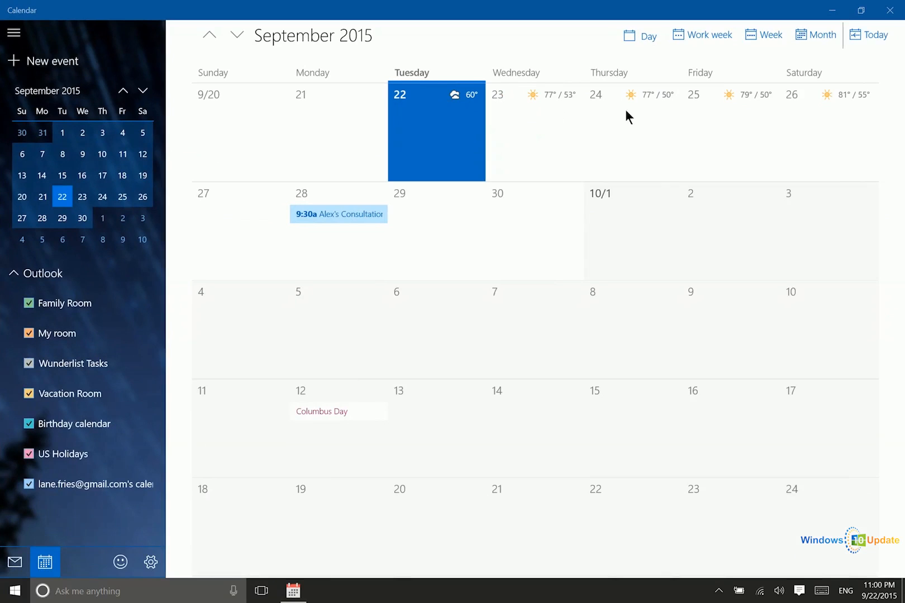
pyautogui.moveTo(563, 121)
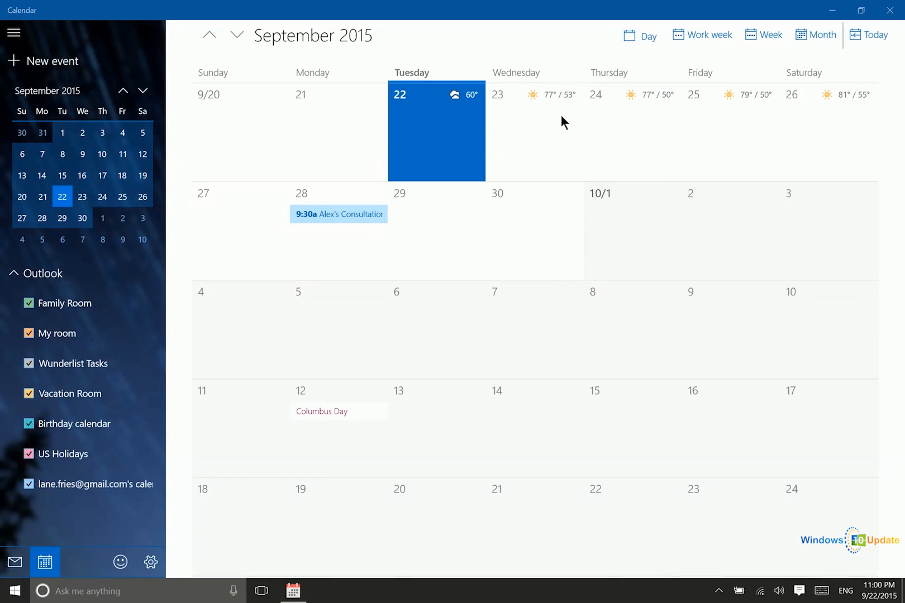
pyautogui.moveTo(543, 117)
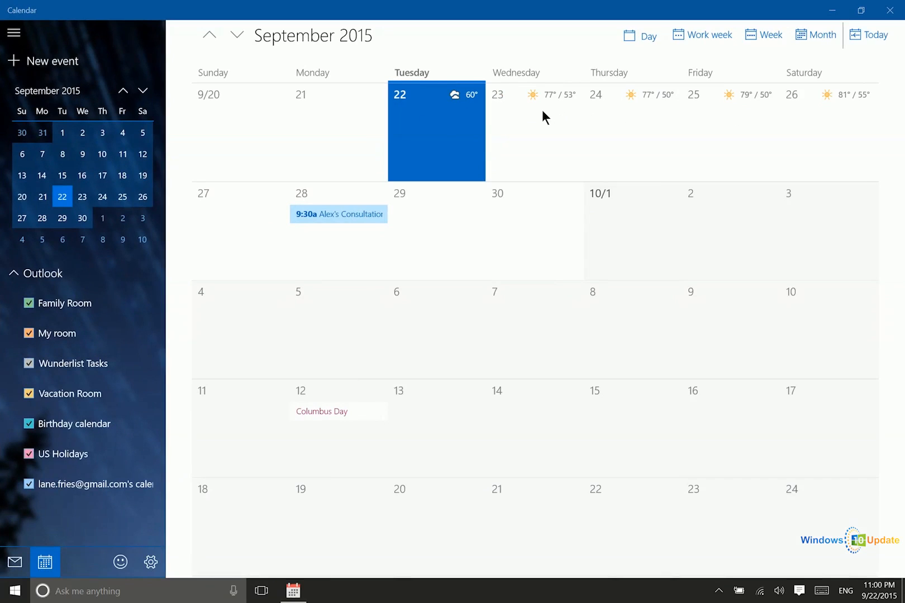
pyautogui.moveTo(642, 106)
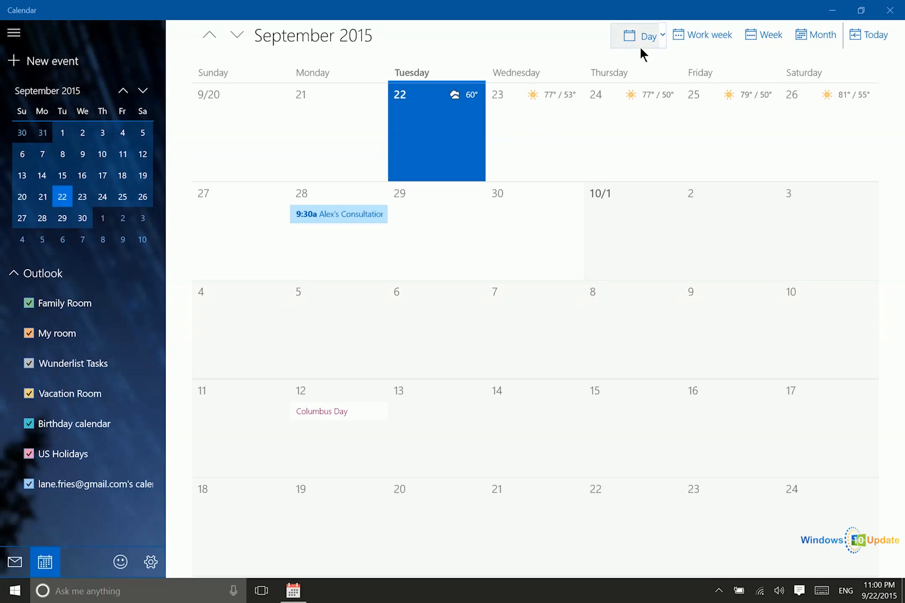
pyautogui.moveTo(642, 43)
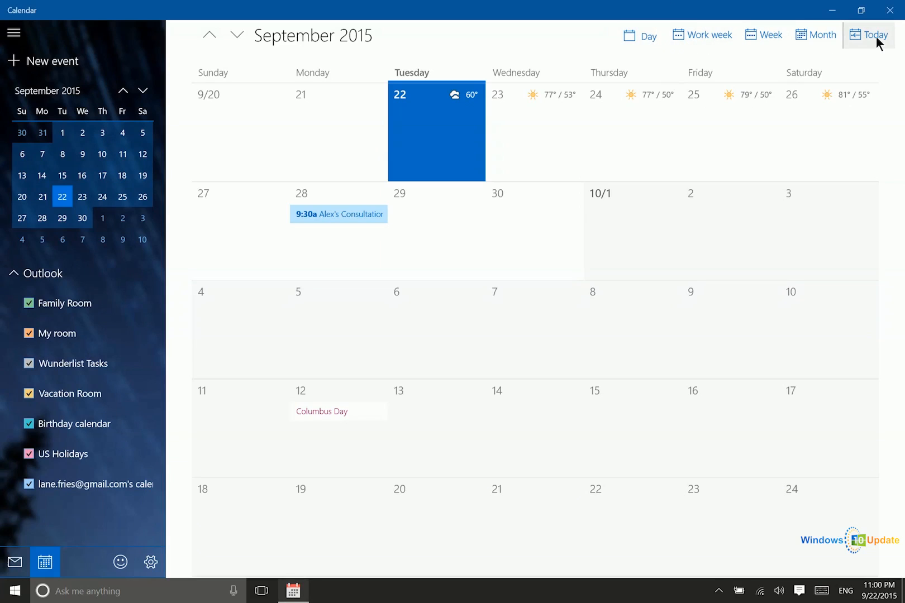
pyautogui.click(236, 34)
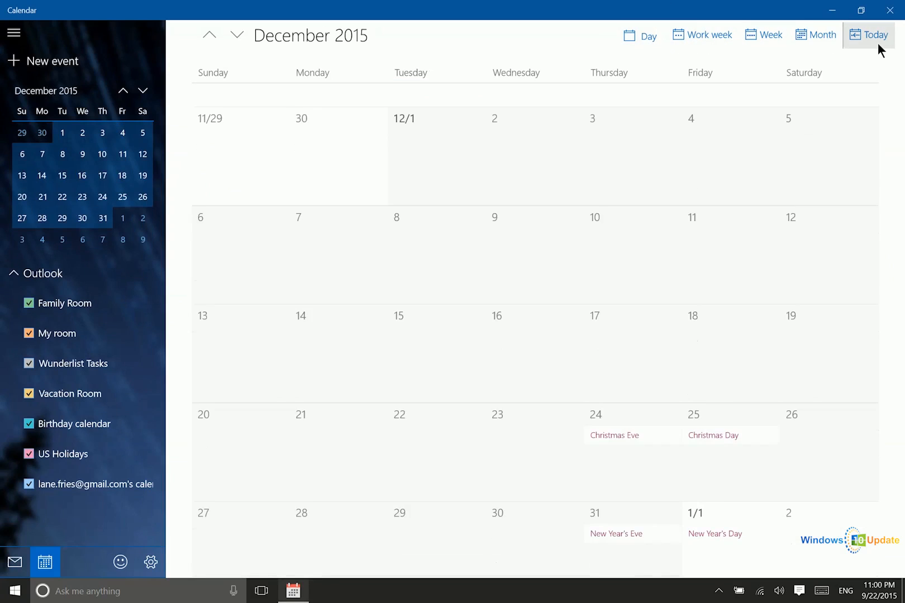
pyautogui.click(873, 34)
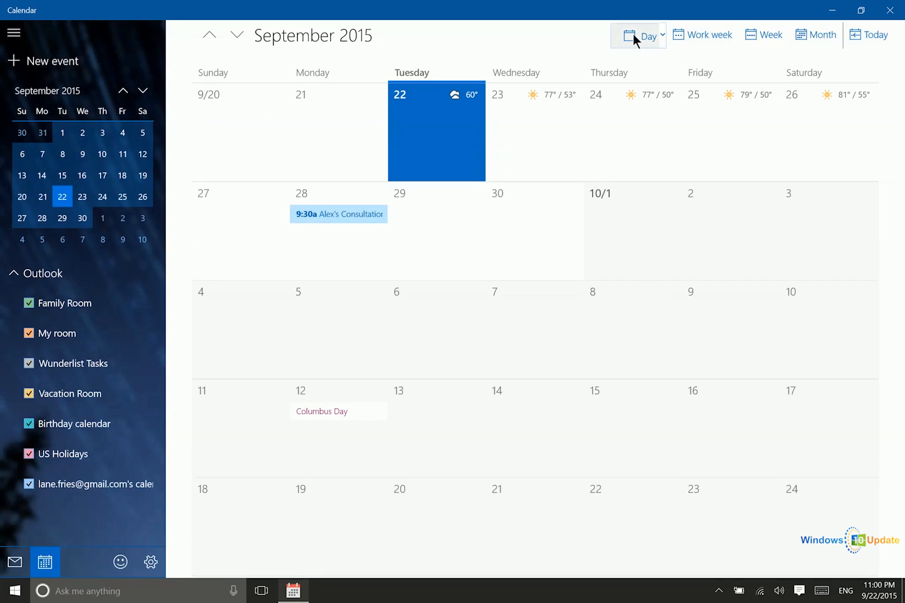
pyautogui.click(642, 35)
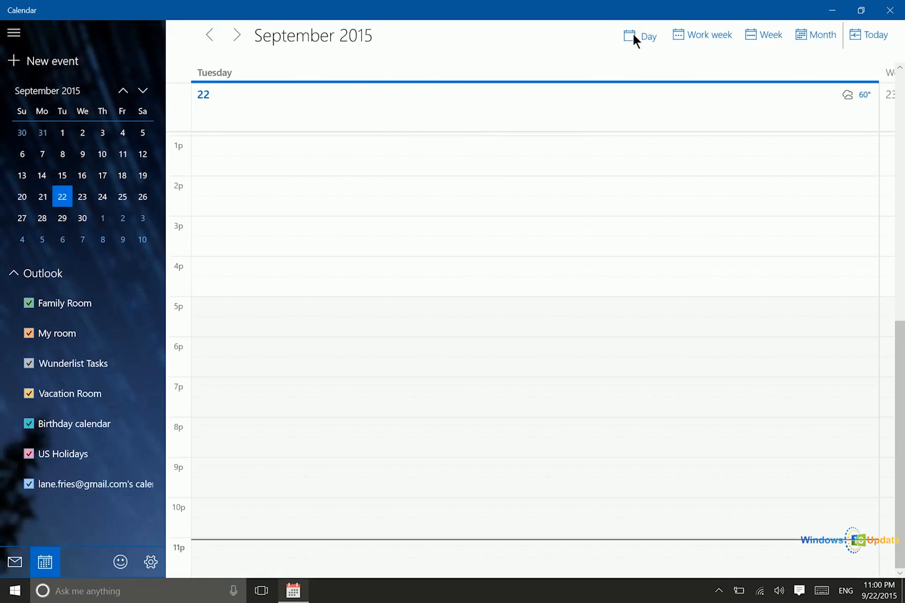
pyautogui.moveTo(676, 58)
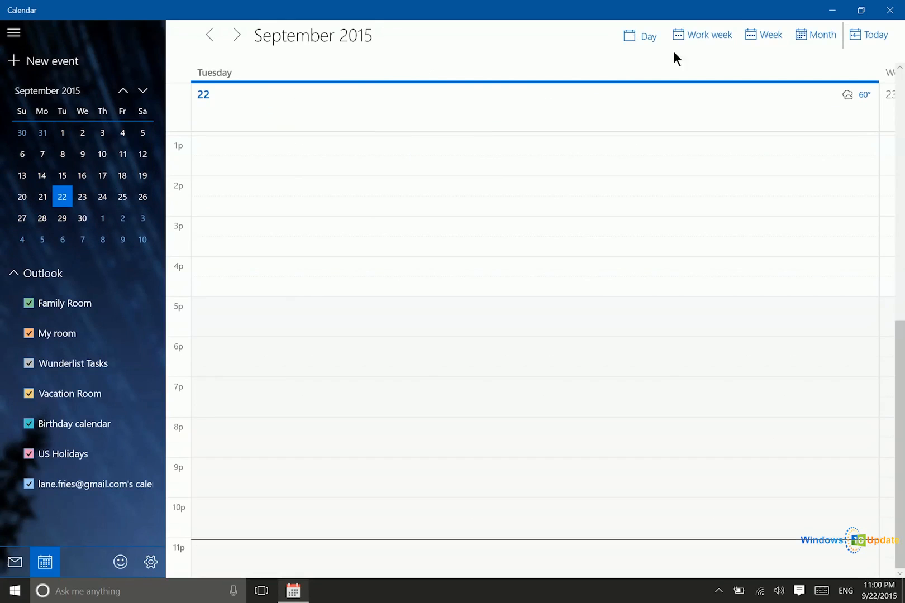
pyautogui.click(768, 35)
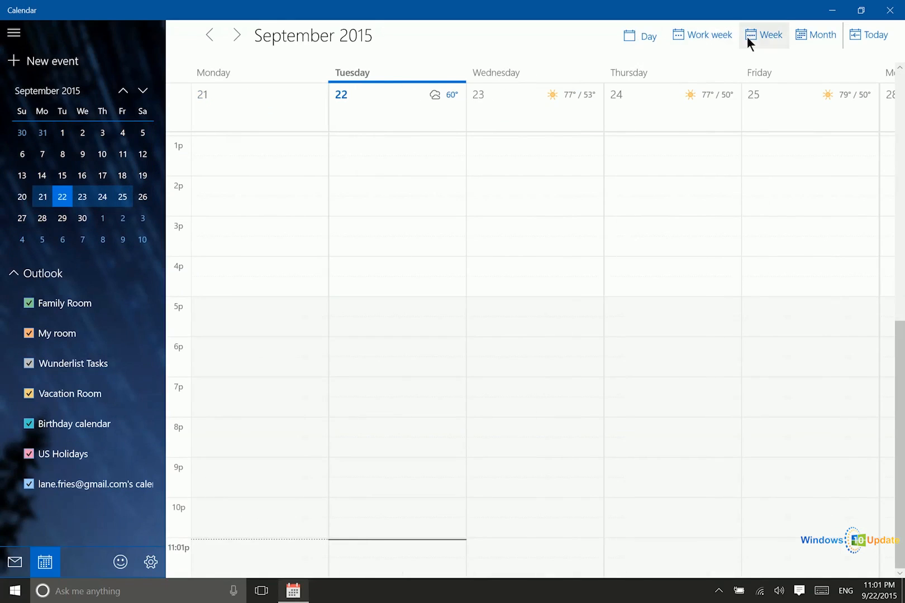
pyautogui.click(816, 35)
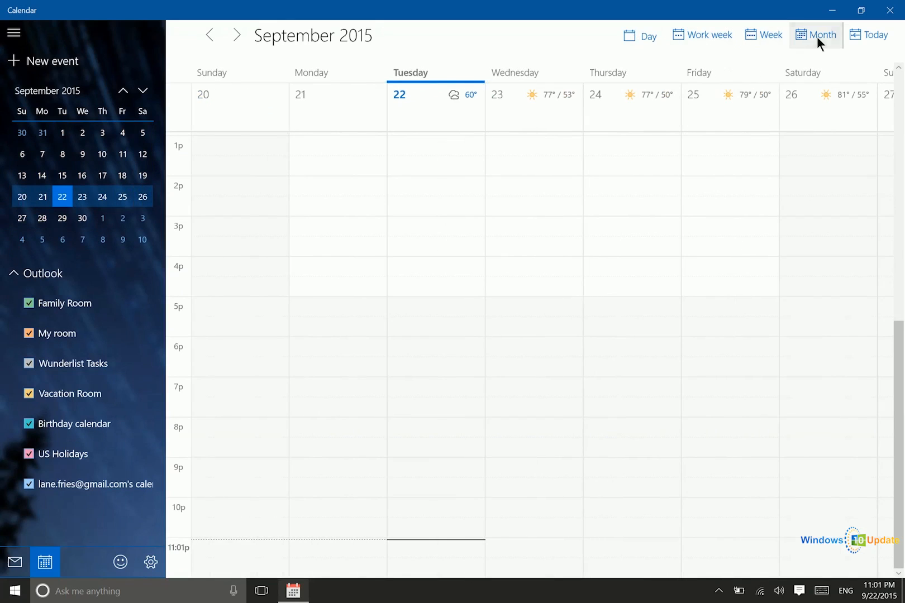
pyautogui.click(817, 35)
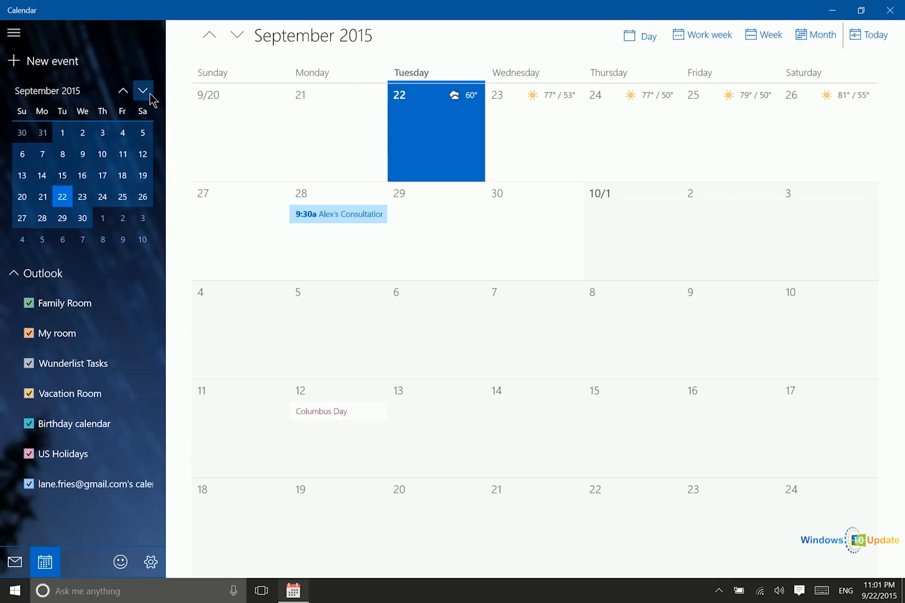
# - Browse ahead to February 2016, then start a new event on September 23, 2015
pyautogui.click(142, 91)
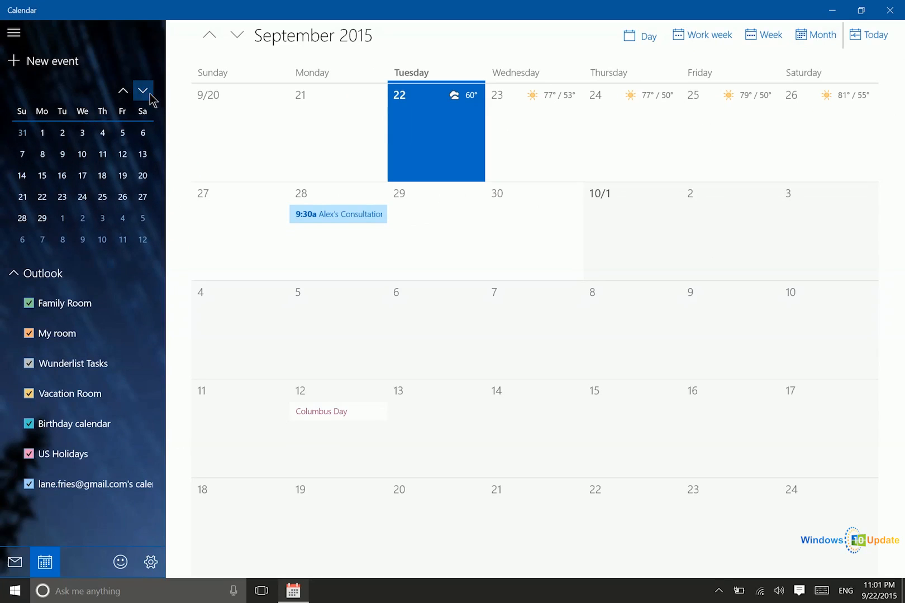
pyautogui.click(142, 91)
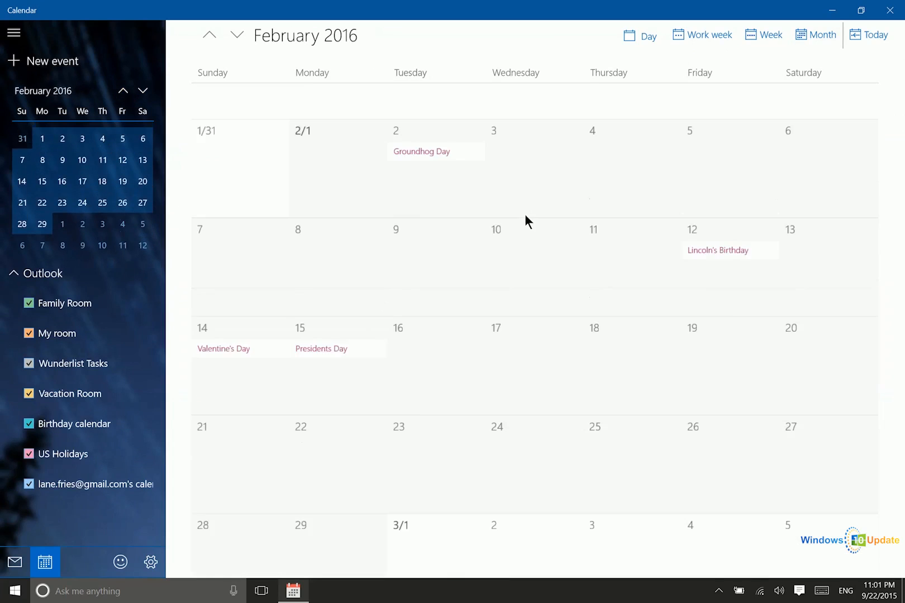
pyautogui.click(873, 34)
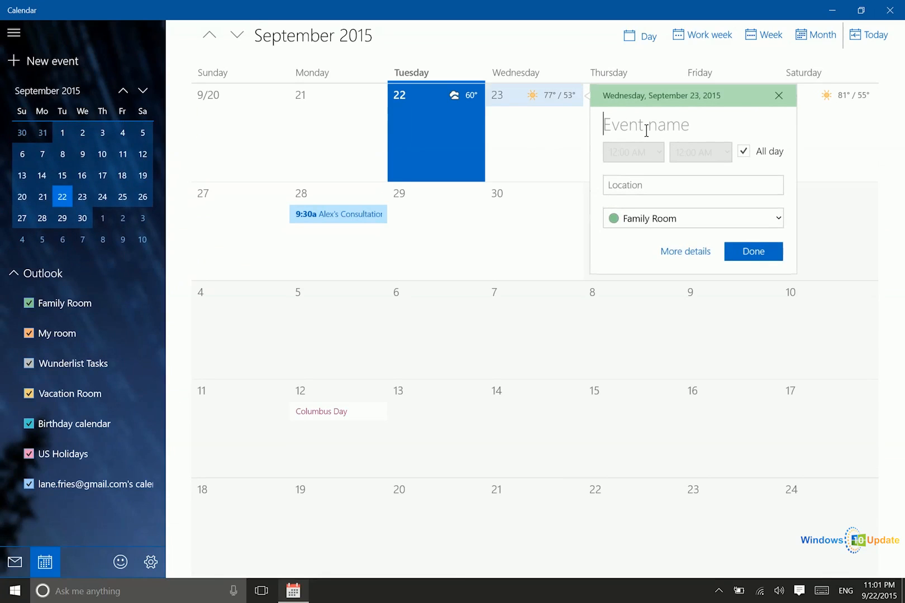
# - Name the September 23 event 'Name' and make it timed, 8:00–8:30 AM
pyautogui.write('Name')
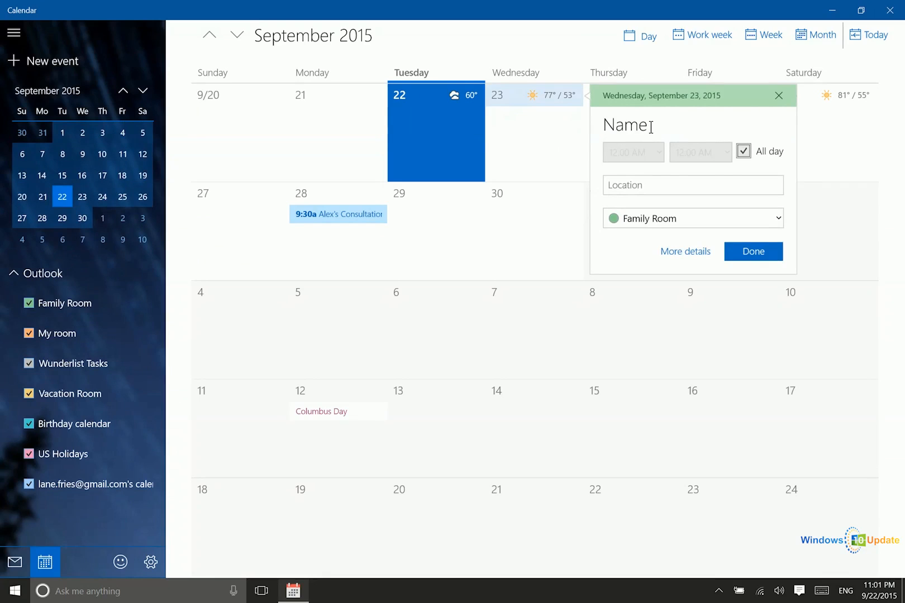
pyautogui.click(744, 151)
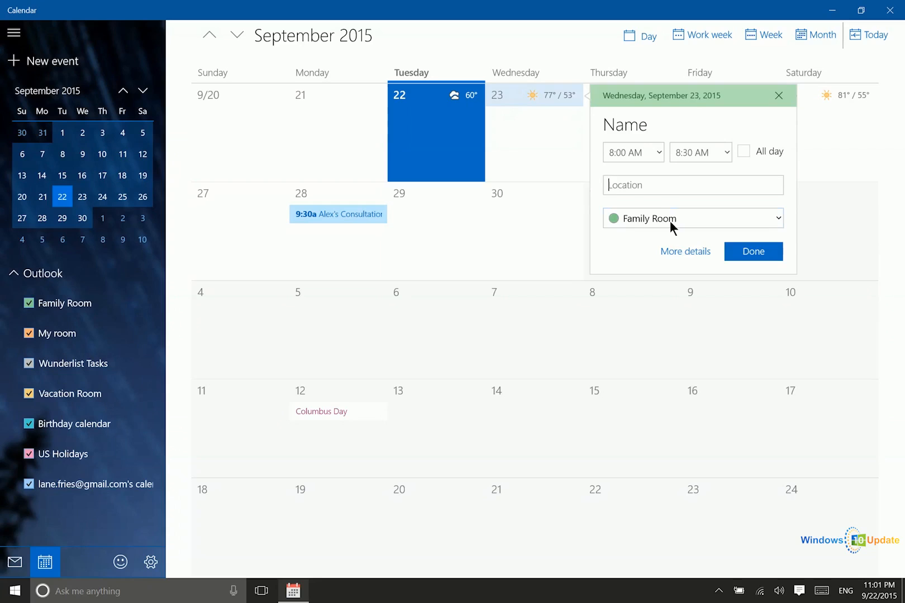
pyautogui.click(693, 218)
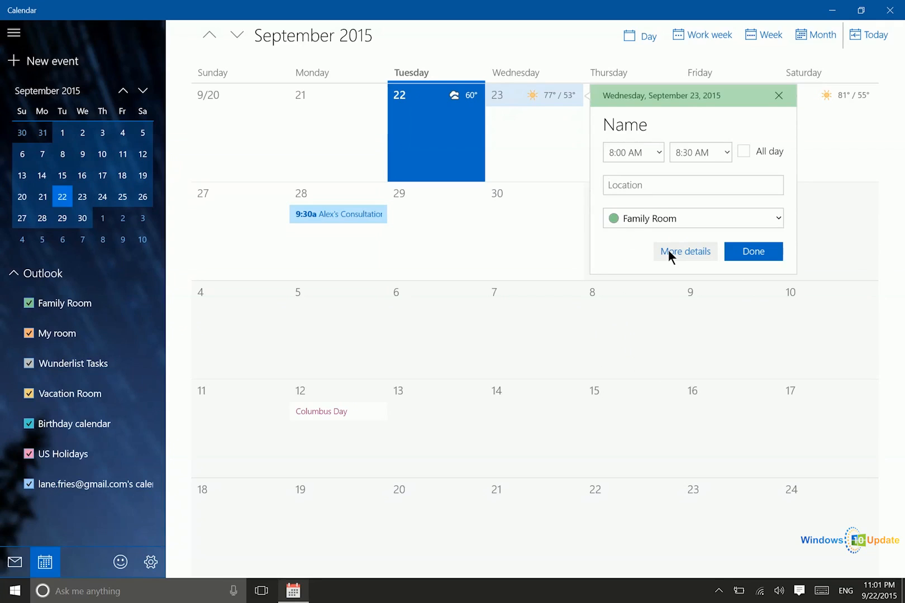
# - Open the full details form for the 'Name' event
pyautogui.click(684, 251)
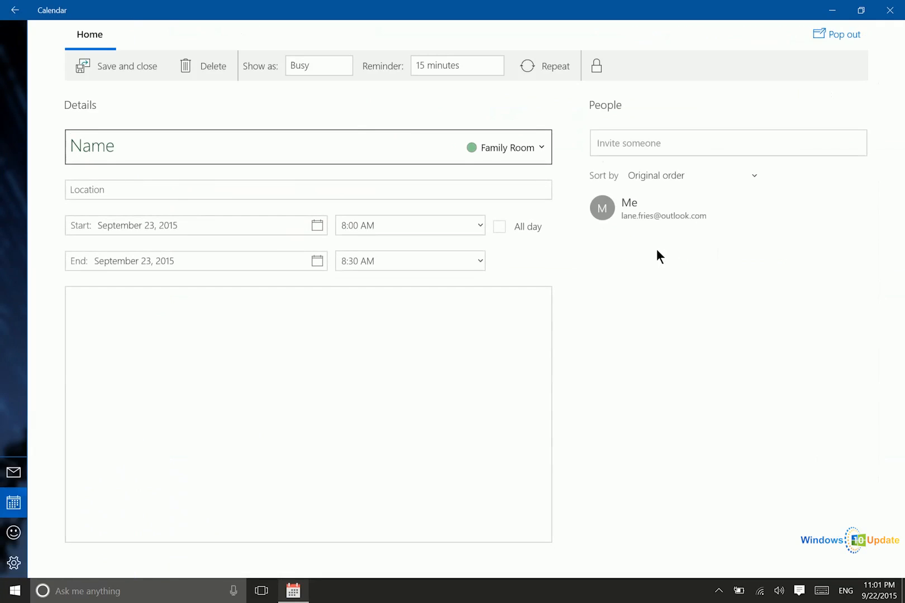
pyautogui.moveTo(841, 34)
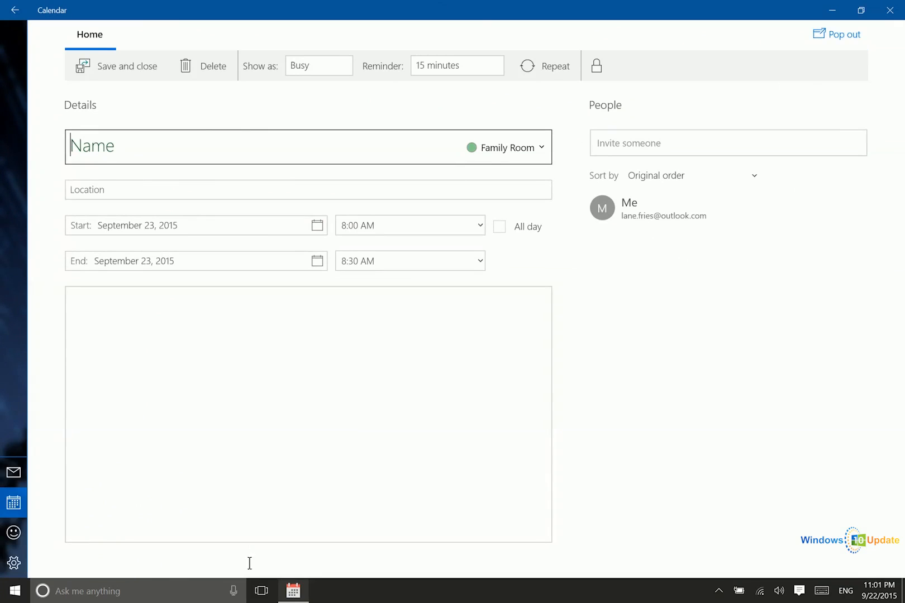
pyautogui.moveTo(745, 46)
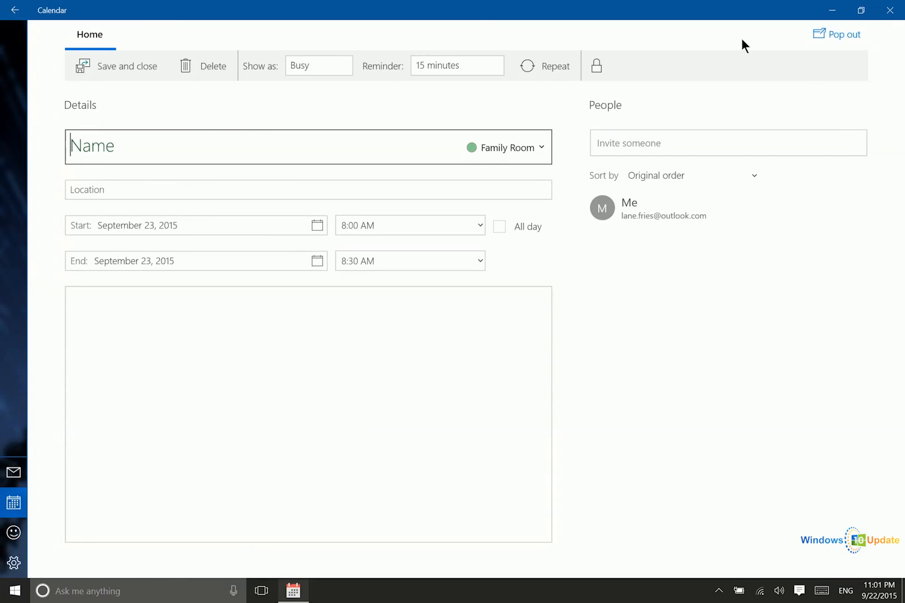
pyautogui.moveTo(837, 34)
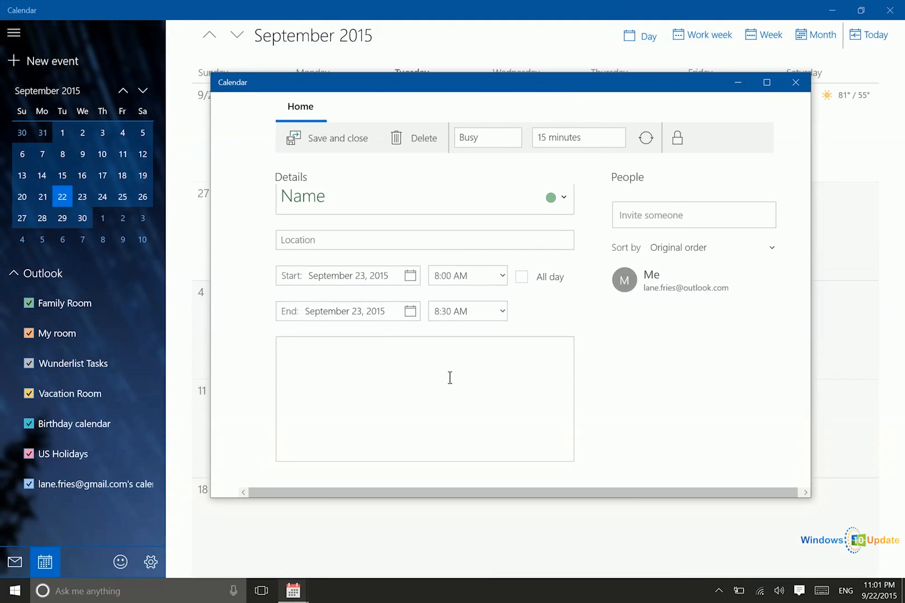
# - Edit the event notes, keeping attendees in original order via the Sort by dropdown
pyautogui.click(449, 378)
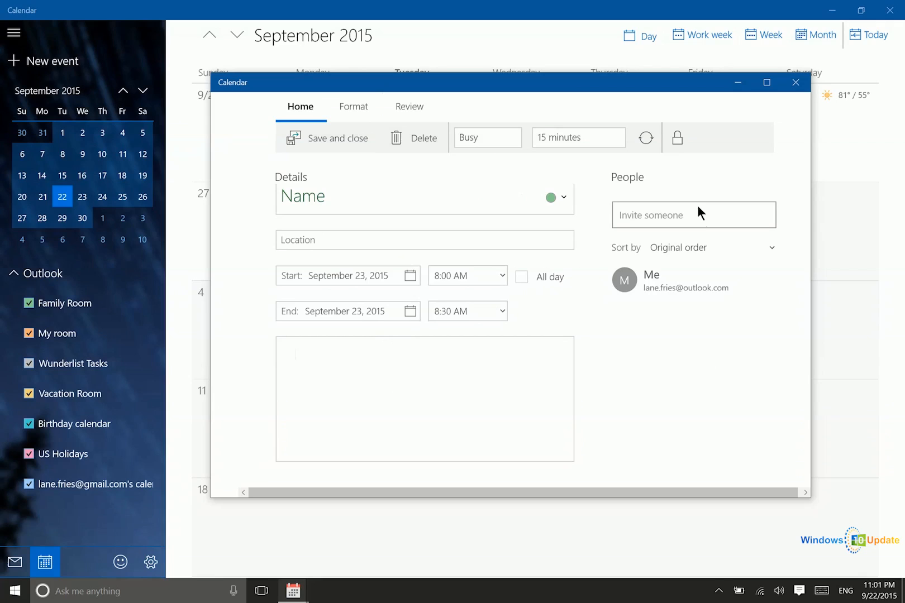
pyautogui.click(711, 247)
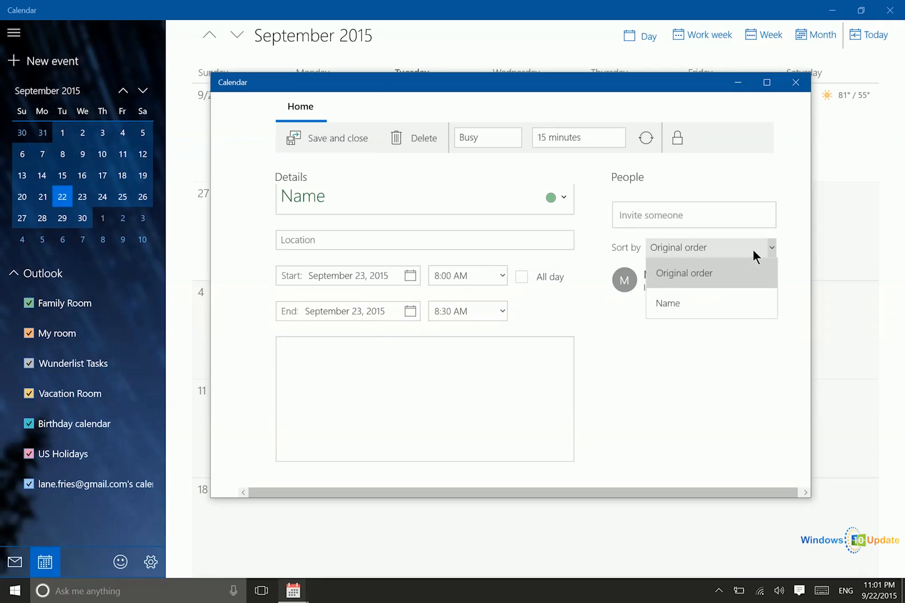
pyautogui.click(684, 273)
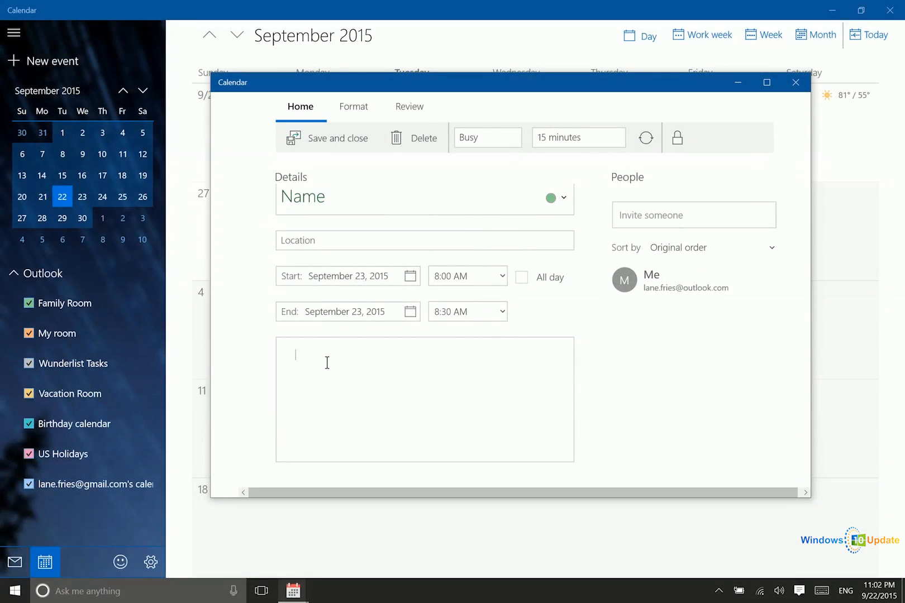
pyautogui.click(352, 106)
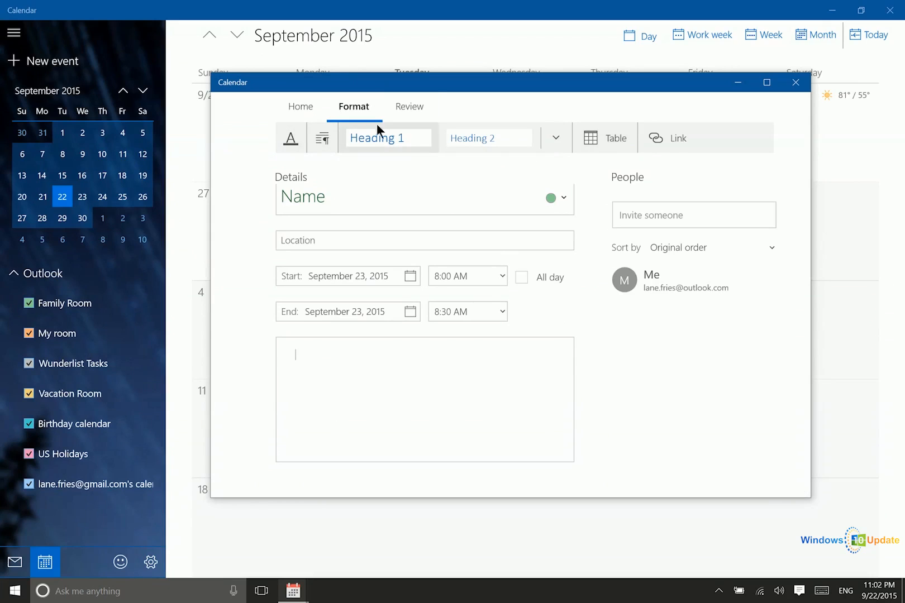
# - View the Format tab, then the Review tab's English (United States) proofing and spelling options
pyautogui.click(408, 106)
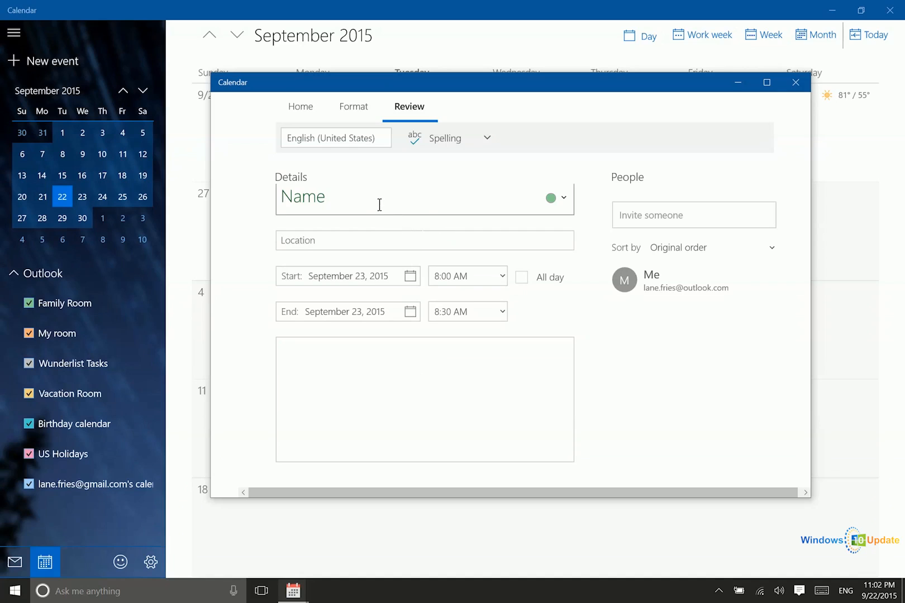
pyautogui.click(294, 354)
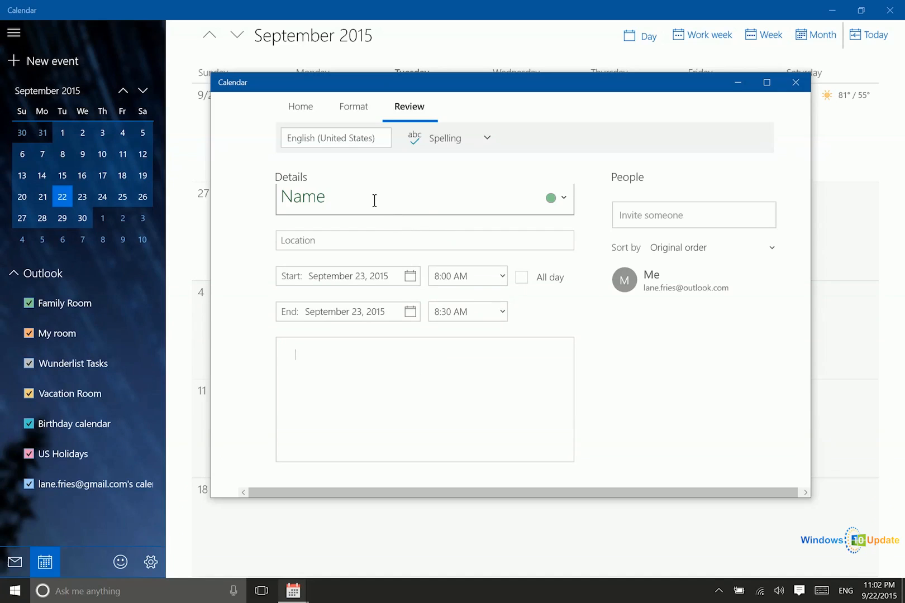